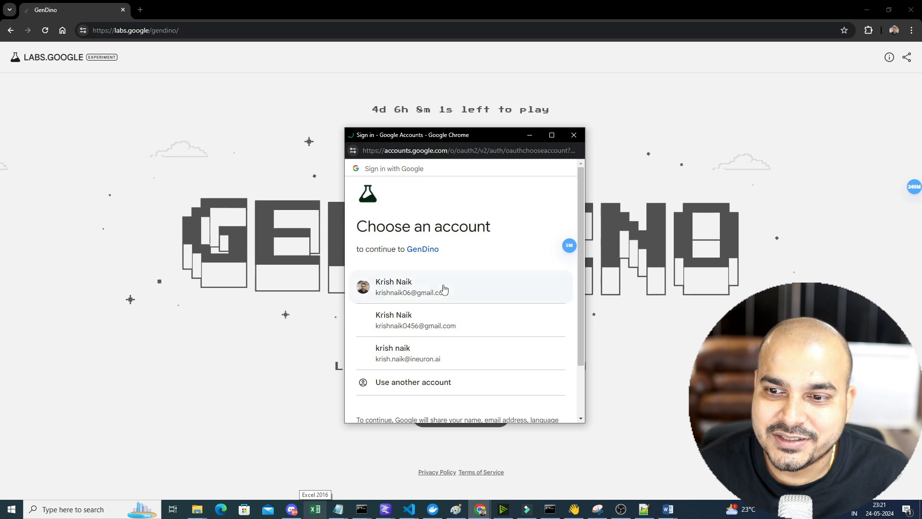
Sign in to GenDino with the first listed Google account.
{"action": "left_click", "coordinate": [411, 287]}
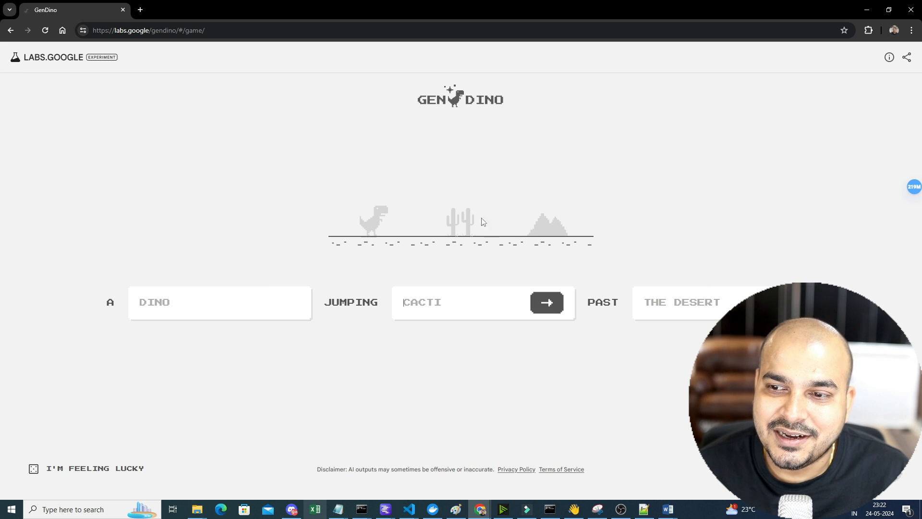
{"action": "mouse_move", "coordinate": [414, 218]}
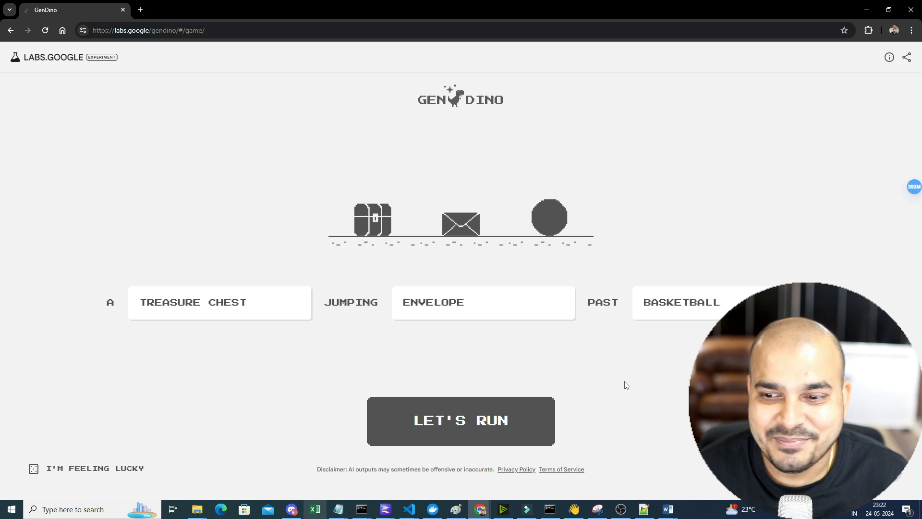
Launch the treasure chest game and jump obstacles until Game Over at 748.
{"action": "left_click", "coordinate": [461, 421]}
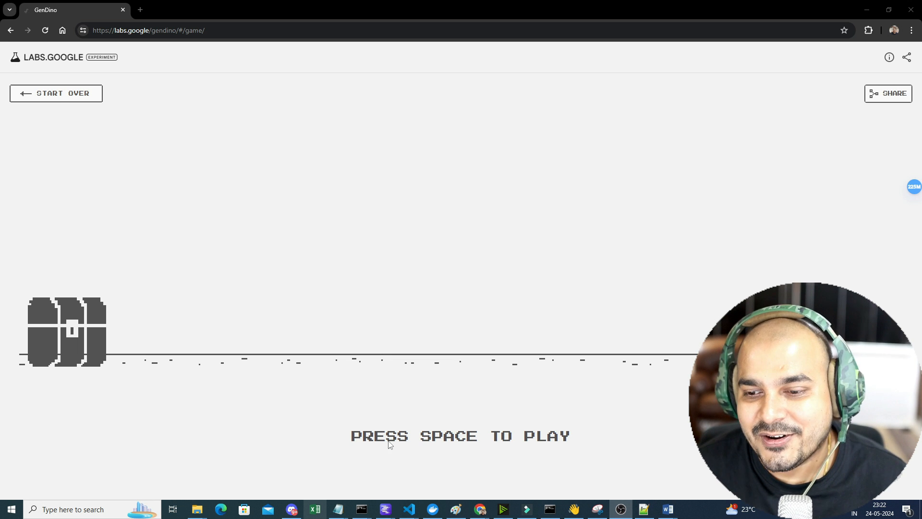
{"action": "key", "text": "space"}
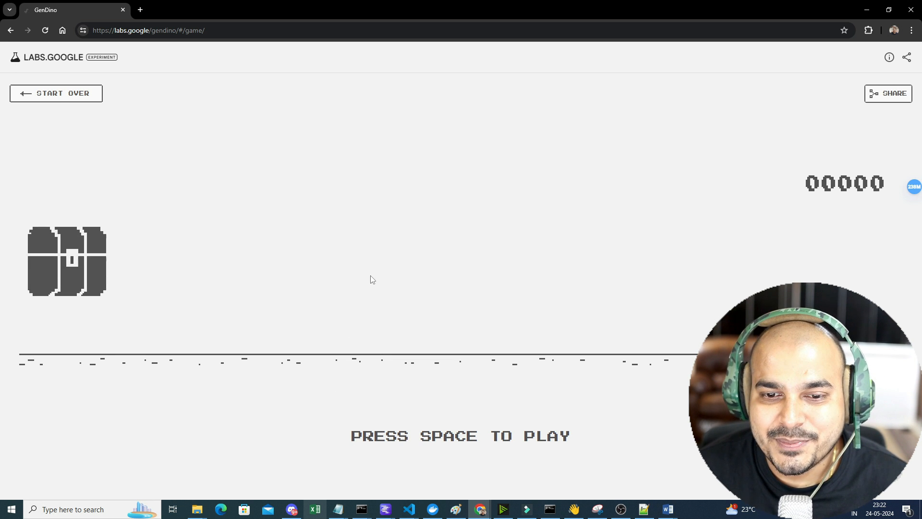
{"action": "key", "text": "space"}
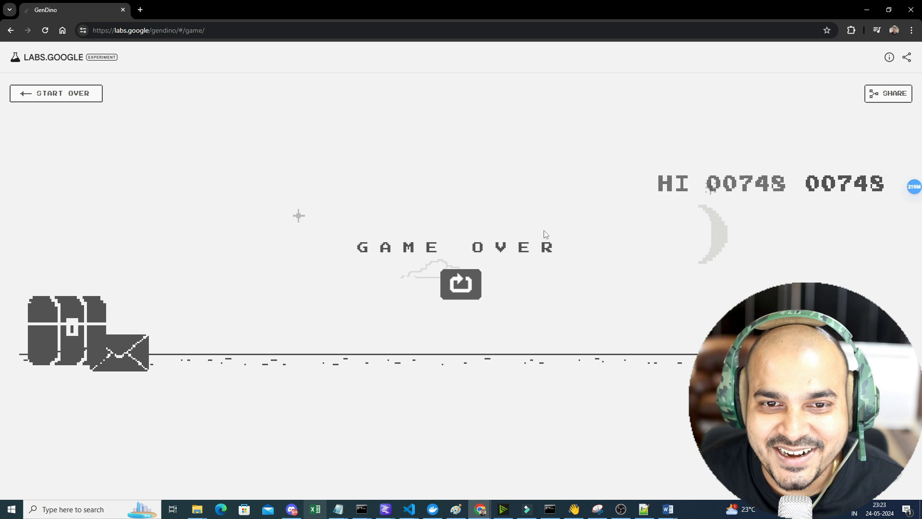
{"action": "mouse_move", "coordinate": [847, 221]}
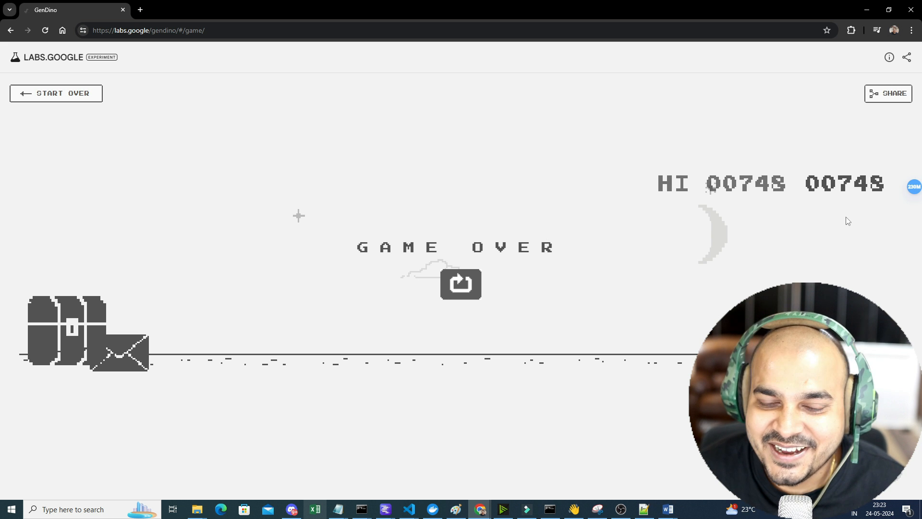
{"action": "mouse_move", "coordinate": [655, 233]}
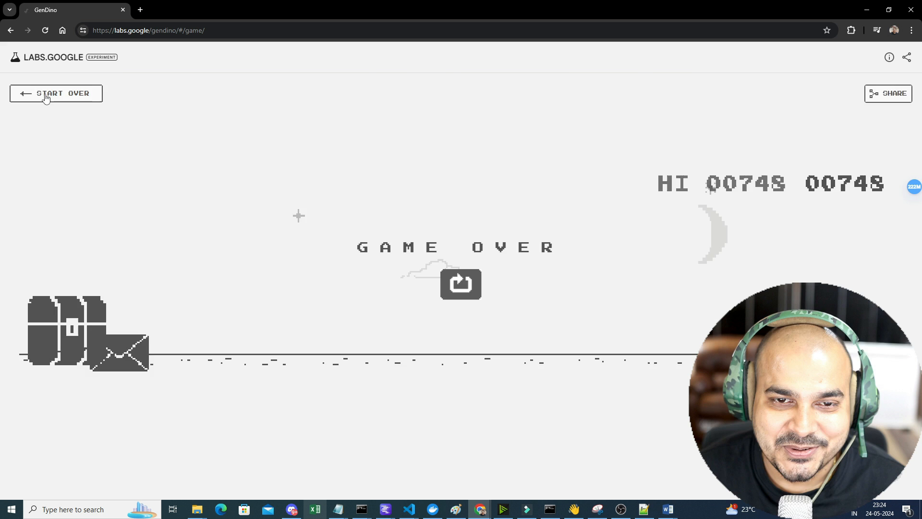
Start over with roller coaster, lava lamp and raindrop prompts and launch the game.
{"action": "left_click", "coordinate": [56, 92]}
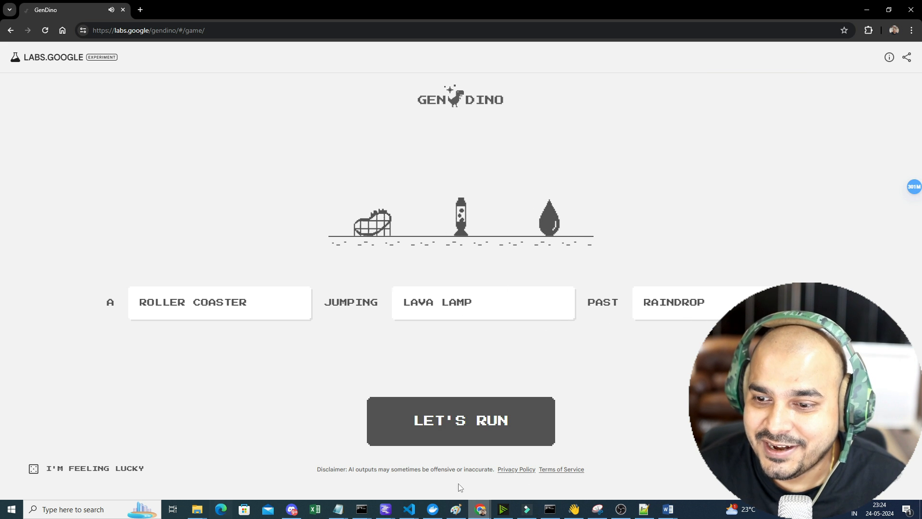
{"action": "left_click", "coordinate": [461, 420]}
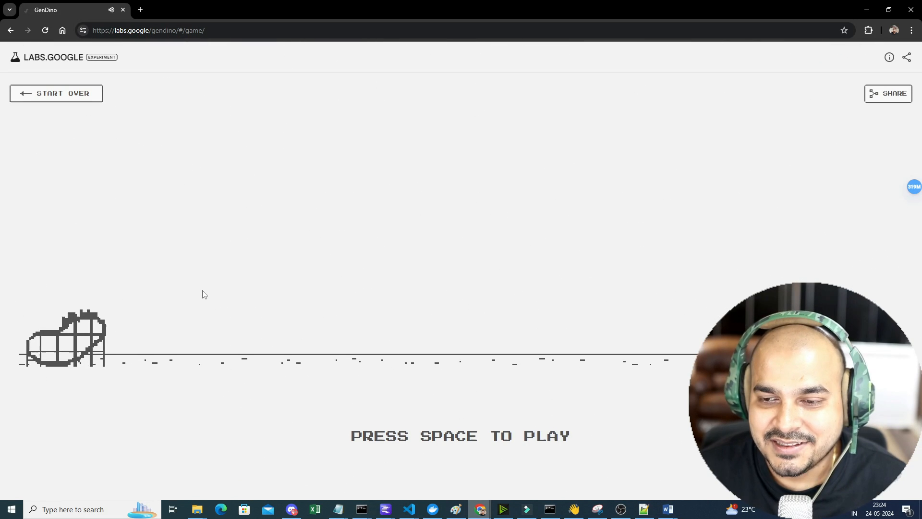
Start the roller coaster run and play until Game Over at 159.
{"action": "key", "text": "space"}
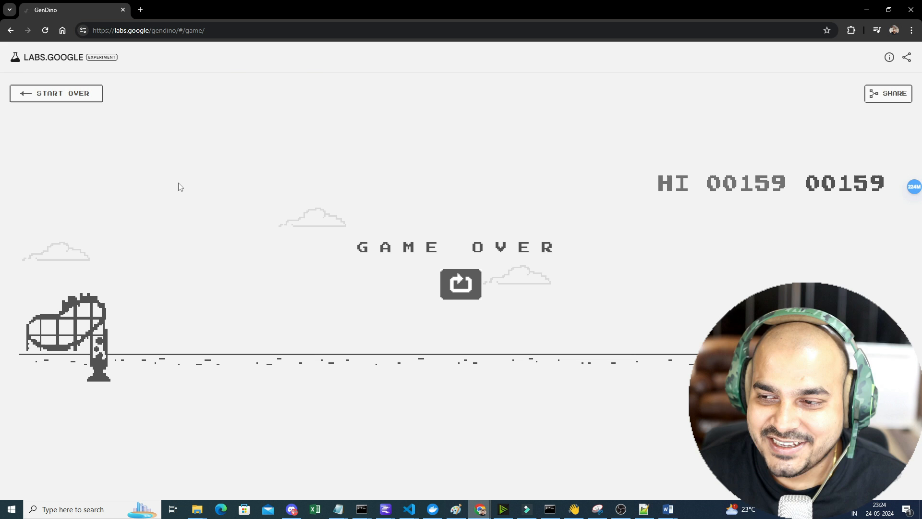
{"action": "mouse_move", "coordinate": [120, 116]}
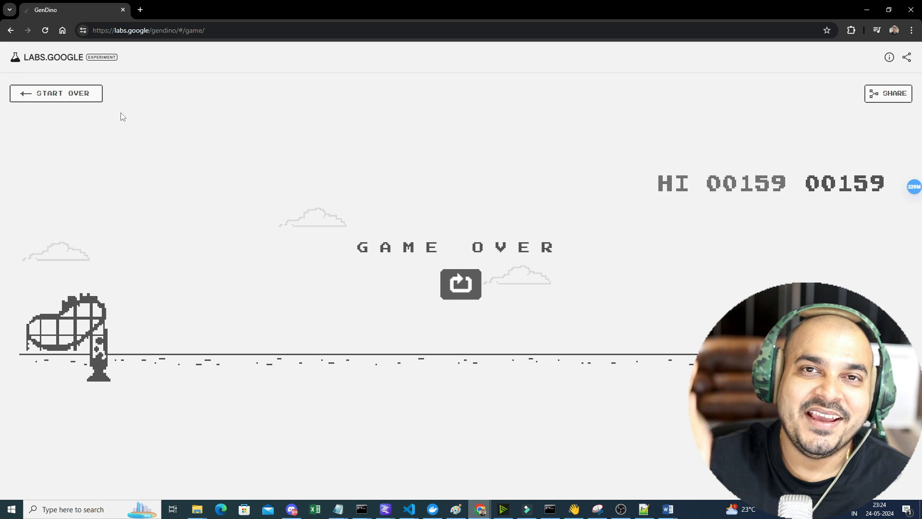